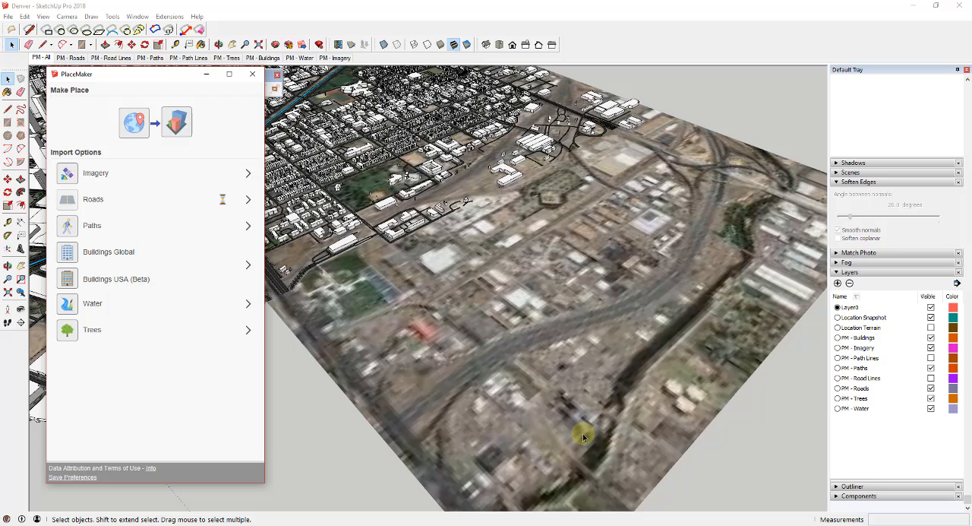
{"action": "mouse_move", "coordinate": [641, 309]}
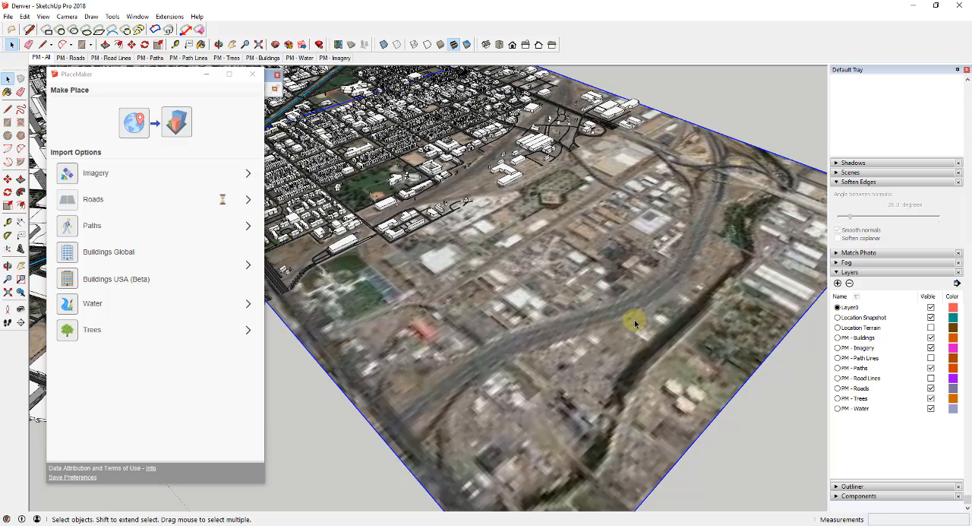
{"action": "mouse_move", "coordinate": [515, 441]}
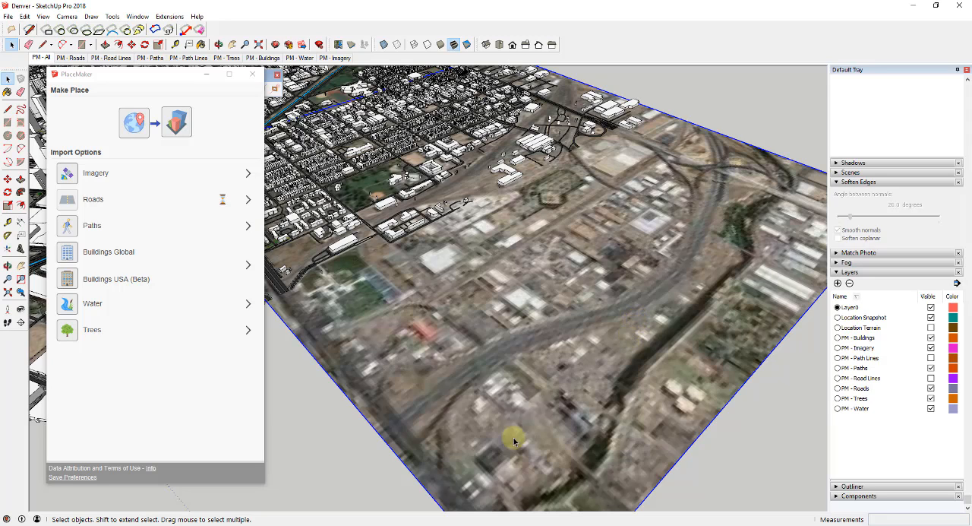
{"action": "mouse_move", "coordinate": [687, 281]}
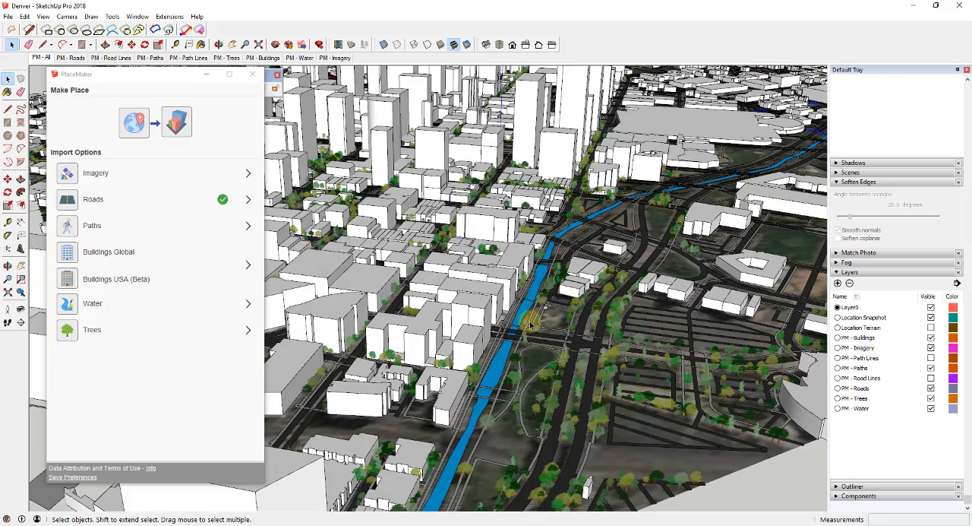
{"action": "mouse_move", "coordinate": [574, 357]}
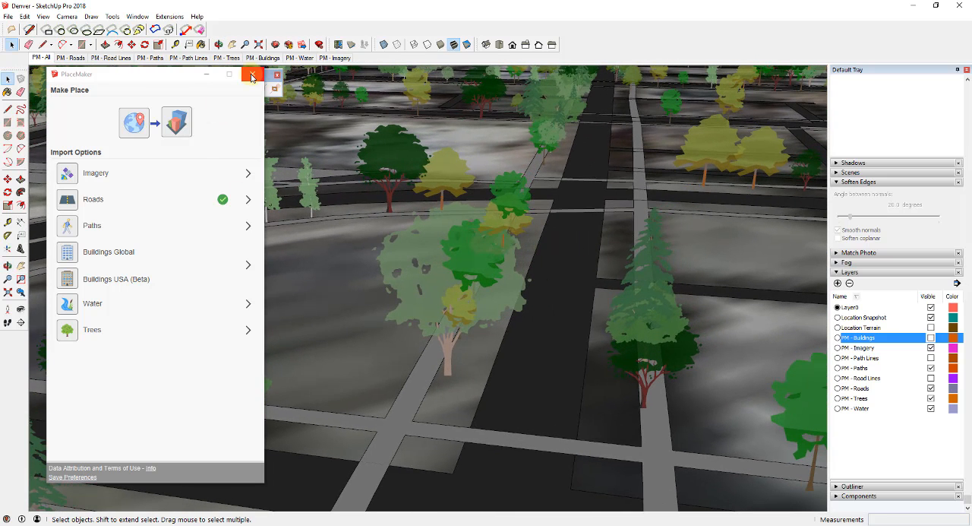
{"action": "mouse_move", "coordinate": [253, 76]}
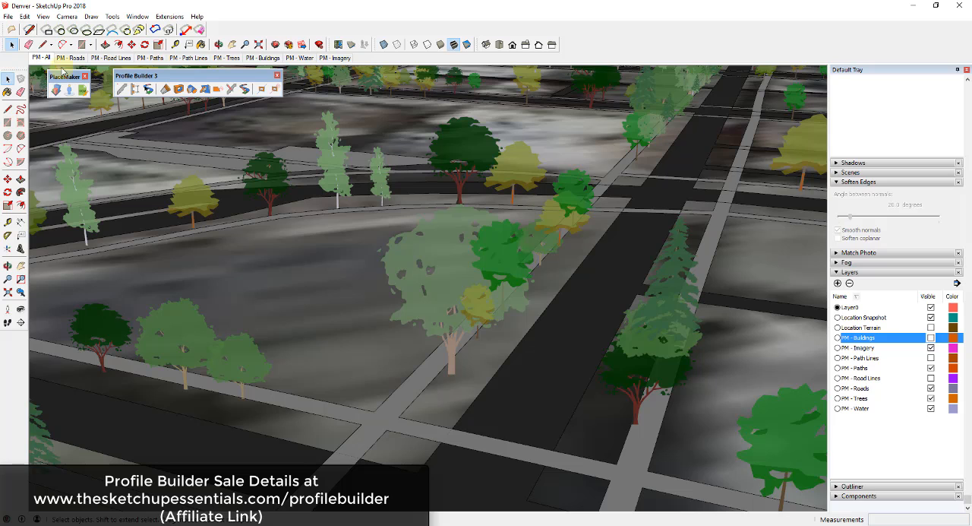
Download the Rural street light from 3D Warehouse into the Denver model
{"action": "left_click", "coordinate": [25, 15]}
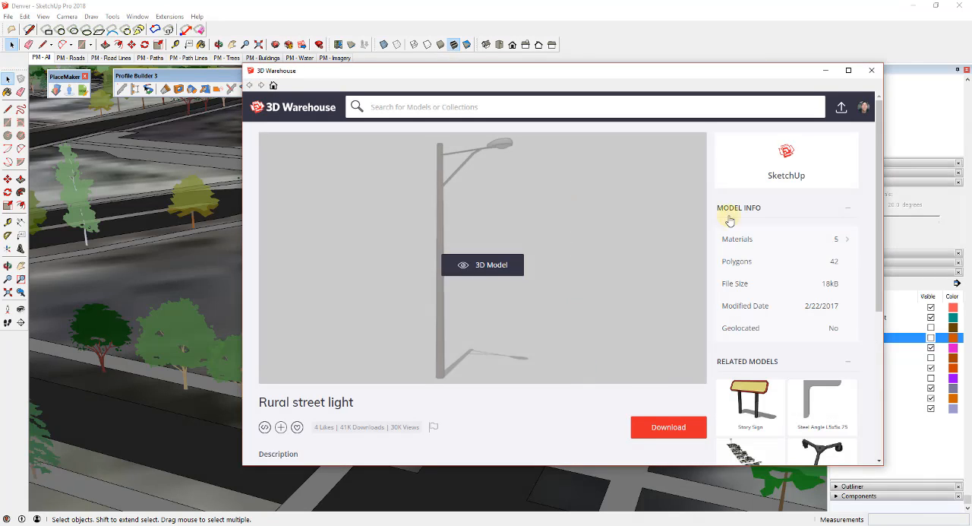
{"action": "left_click", "coordinate": [668, 425]}
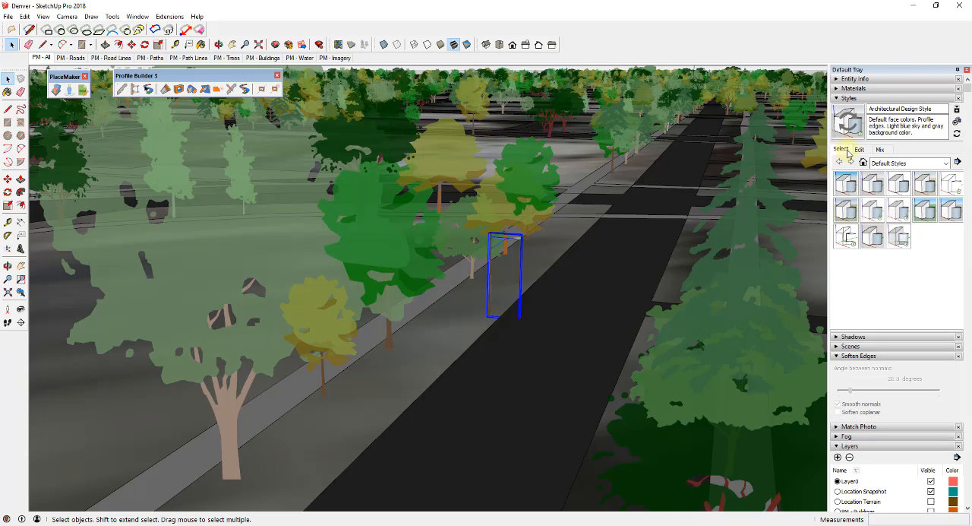
Move the street light onto the sidewalk beside the tree-lined road
{"action": "left_click", "coordinate": [860, 149]}
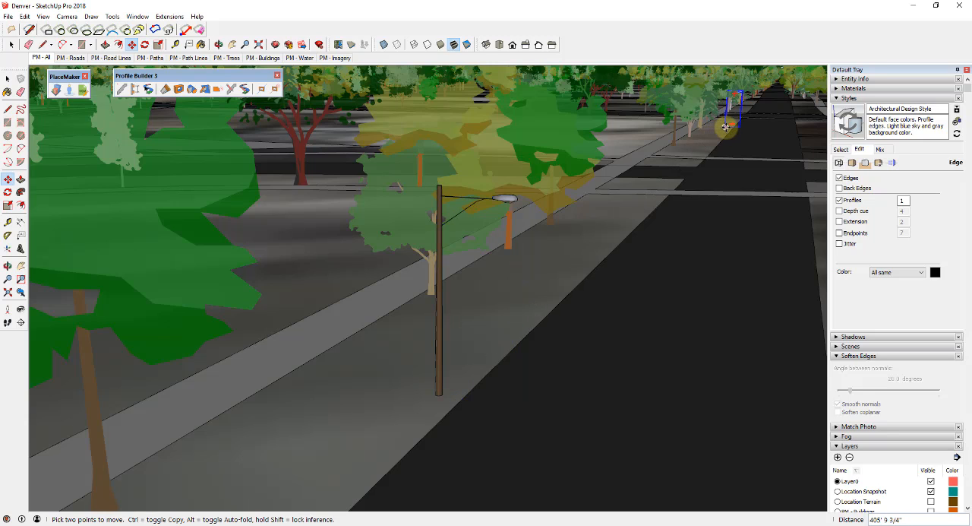
{"action": "mouse_move", "coordinate": [724, 127]}
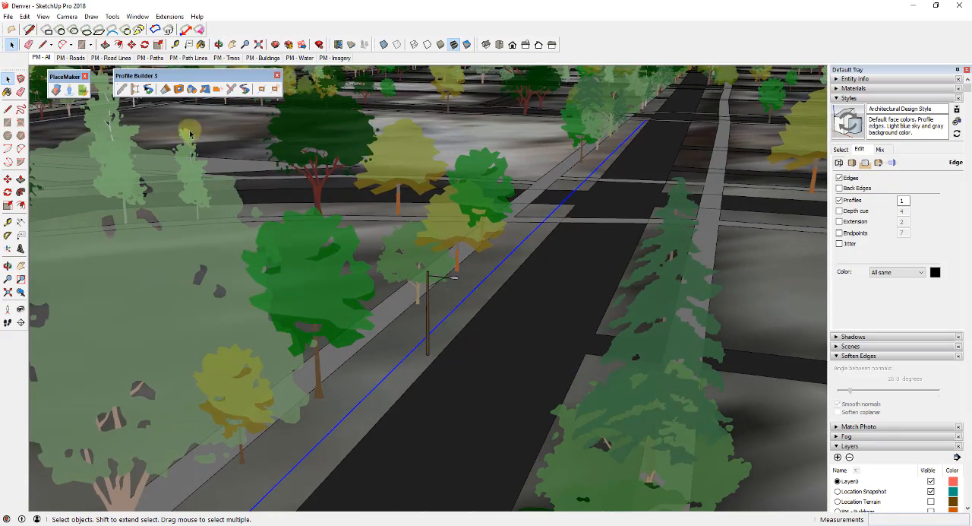
{"action": "mouse_move", "coordinate": [122, 90]}
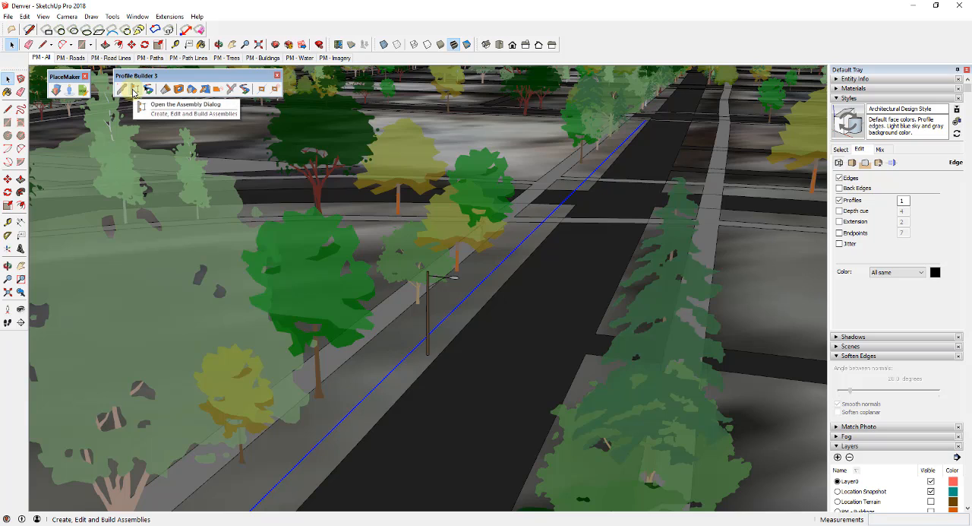
Create a new Profile Builder assembly using the street light picked from the model
{"action": "left_click", "coordinate": [122, 89]}
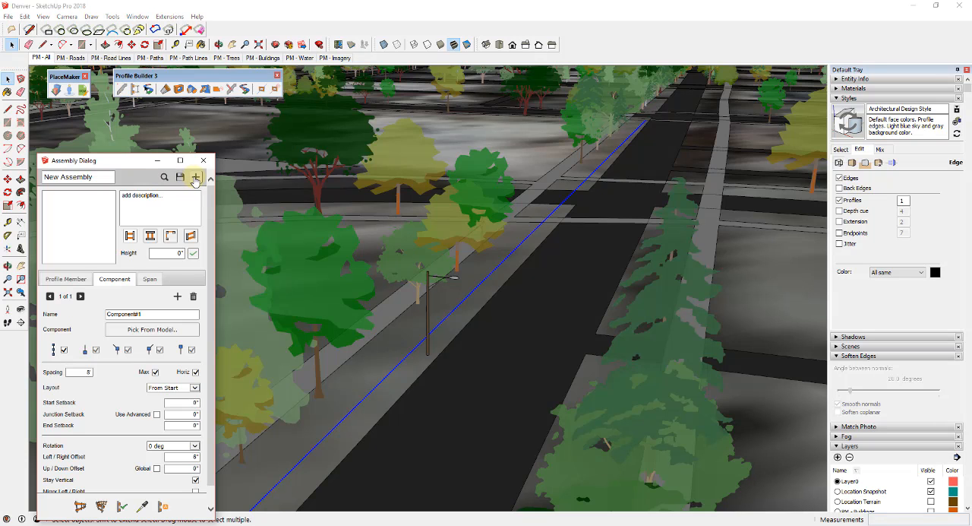
{"action": "mouse_move", "coordinate": [196, 176]}
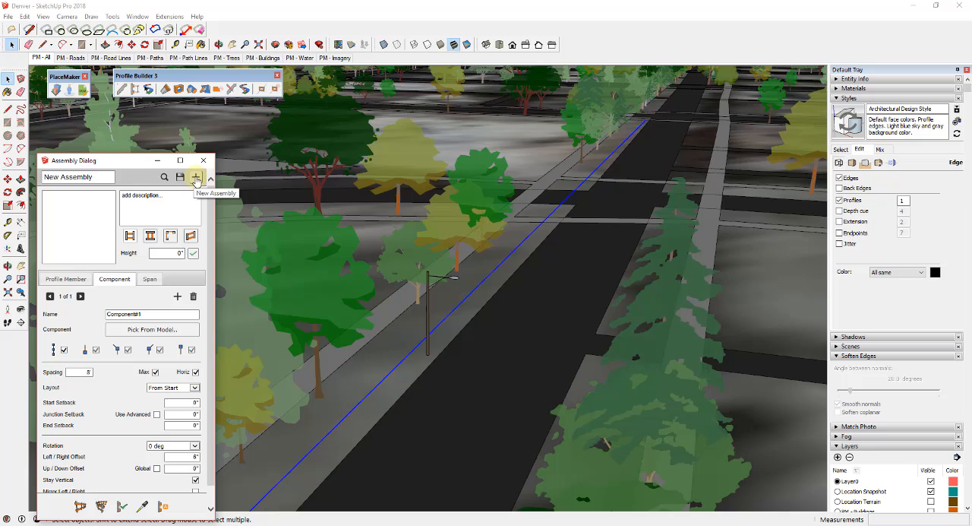
{"action": "left_click", "coordinate": [196, 176]}
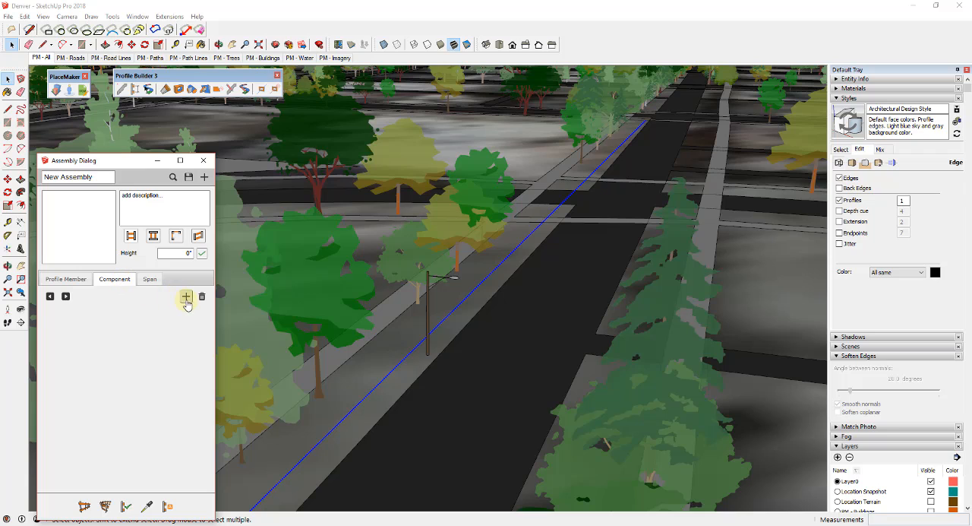
{"action": "left_click", "coordinate": [185, 297]}
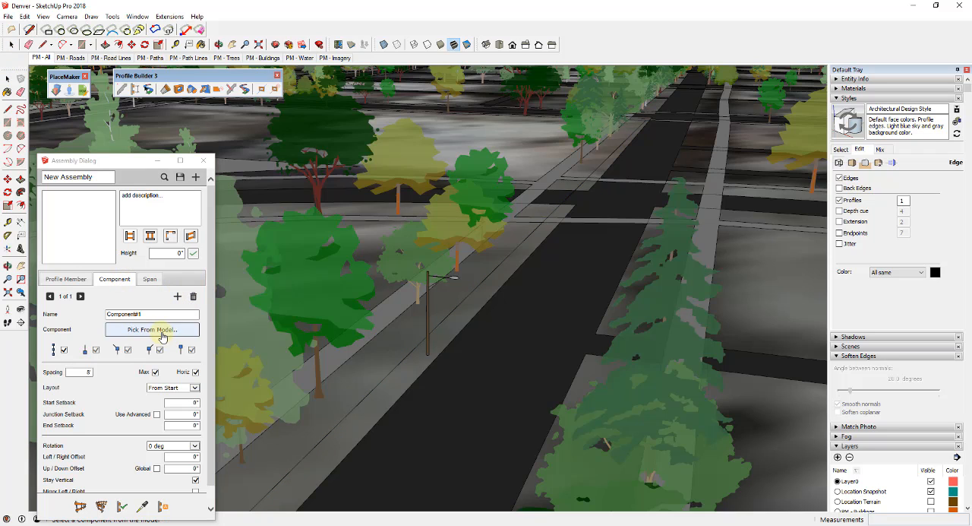
{"action": "left_click", "coordinate": [152, 328]}
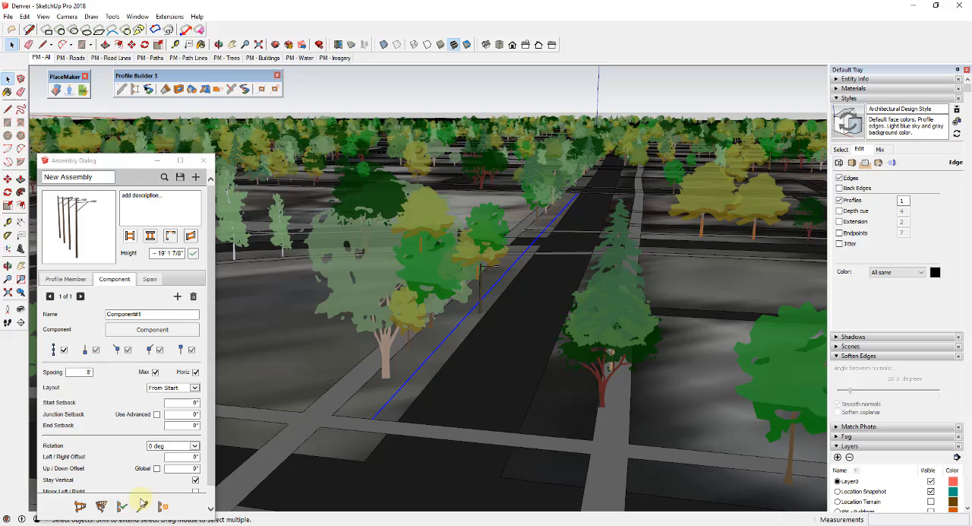
Build street lights along the curb path with a spacing of 40
{"action": "left_click", "coordinate": [140, 506]}
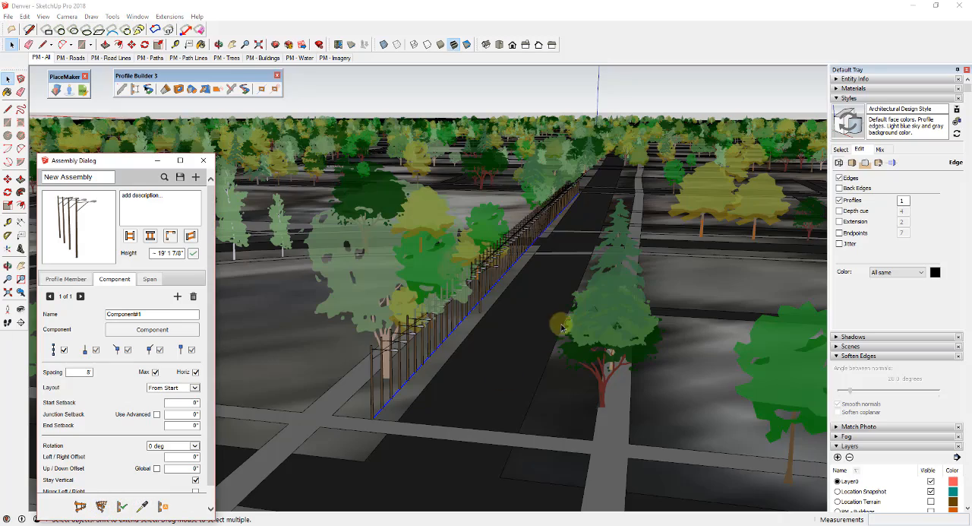
{"action": "left_click_drag", "start_coordinate": [562, 328], "coordinate": [600, 283]}
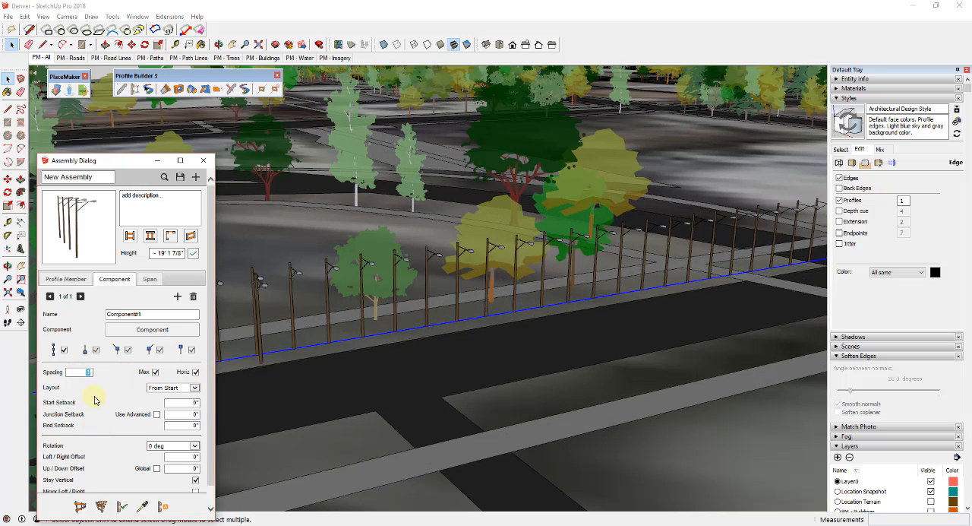
{"action": "type", "text": "40"}
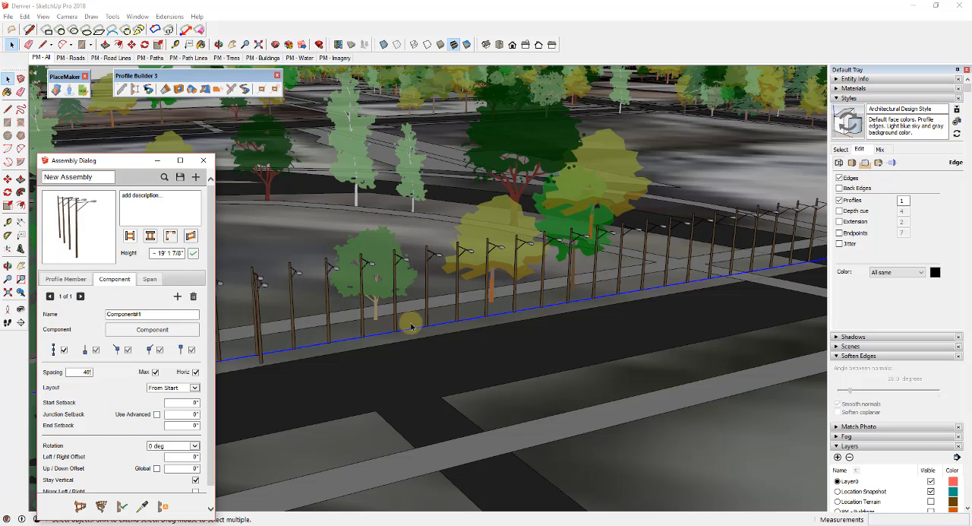
{"action": "left_click", "coordinate": [121, 506]}
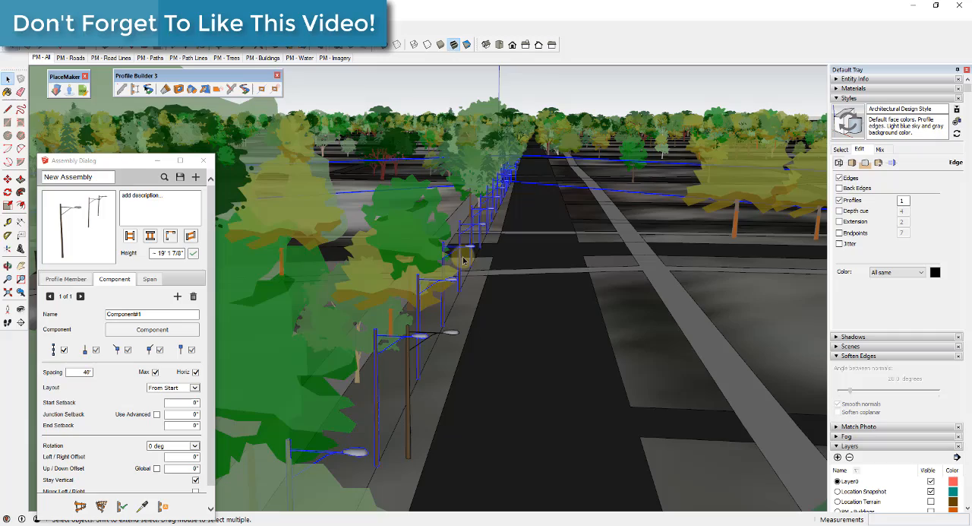
{"action": "mouse_move", "coordinate": [489, 283]}
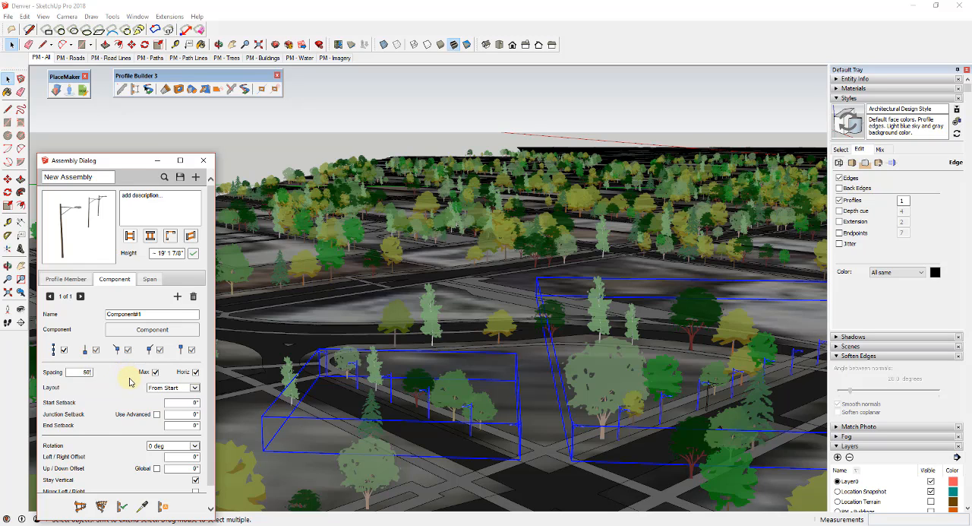
{"action": "mouse_move", "coordinate": [120, 506]}
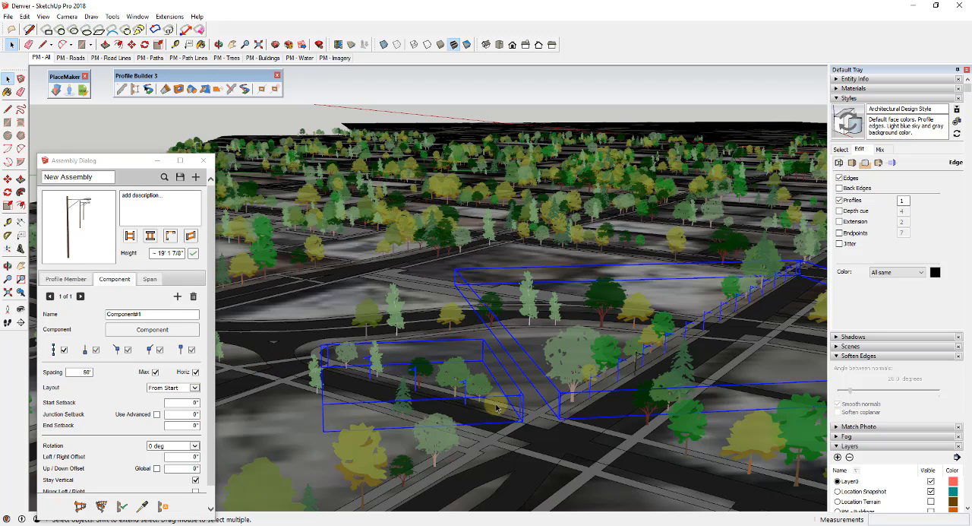
{"action": "mouse_move", "coordinate": [738, 302]}
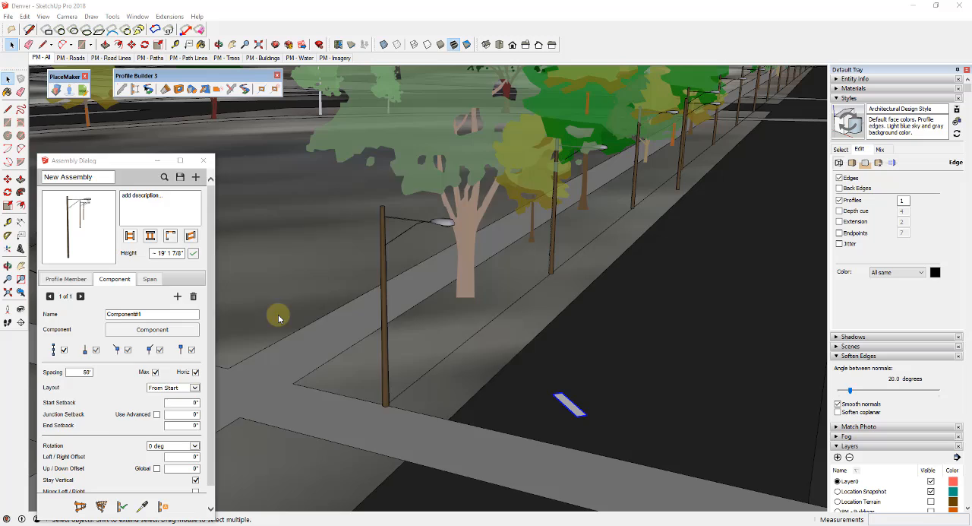
Make the road stripe a component and add it to a new assembly via Pick From Model
{"action": "left_click", "coordinate": [179, 177]}
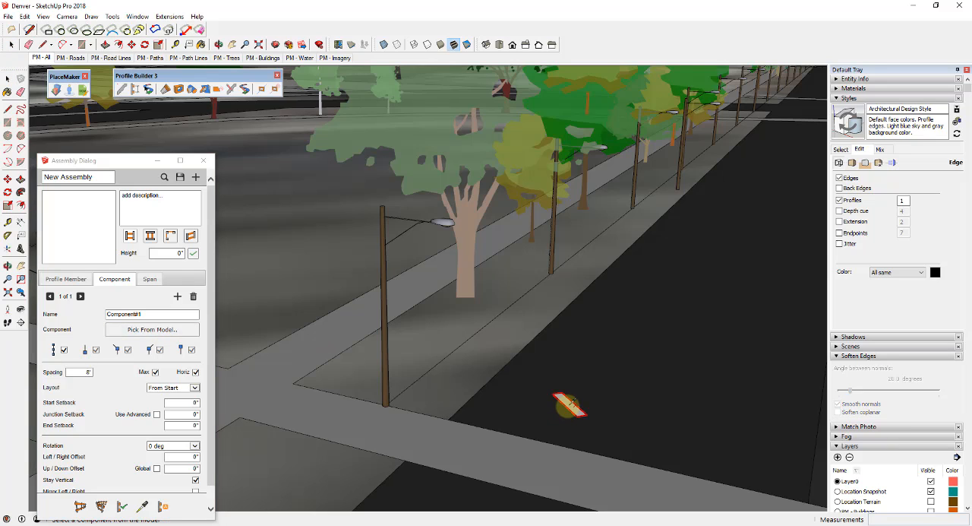
{"action": "right_click", "coordinate": [569, 408]}
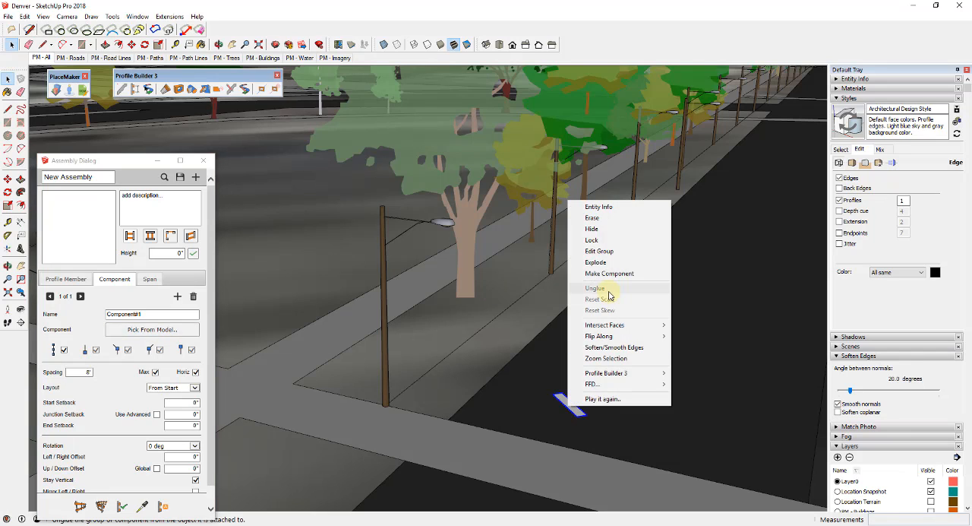
{"action": "left_click", "coordinate": [609, 273]}
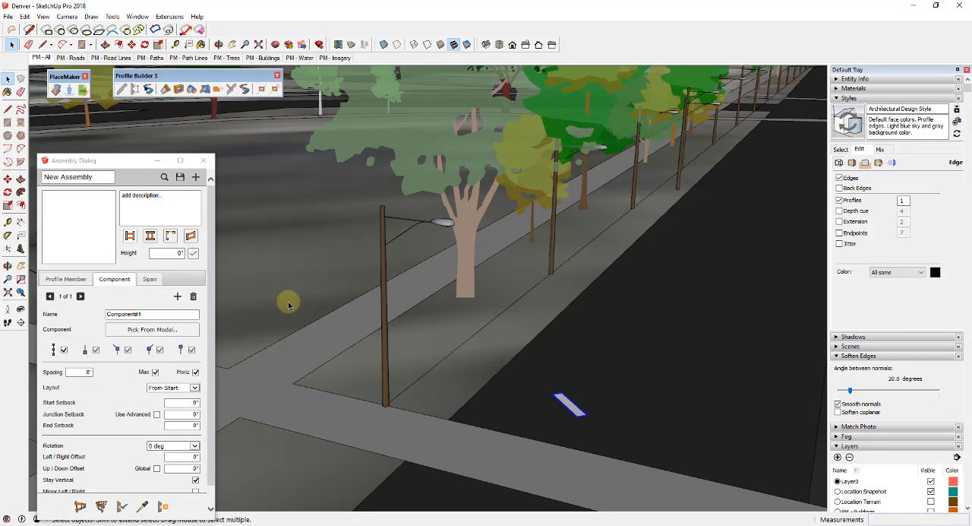
{"action": "left_click", "coordinate": [152, 328]}
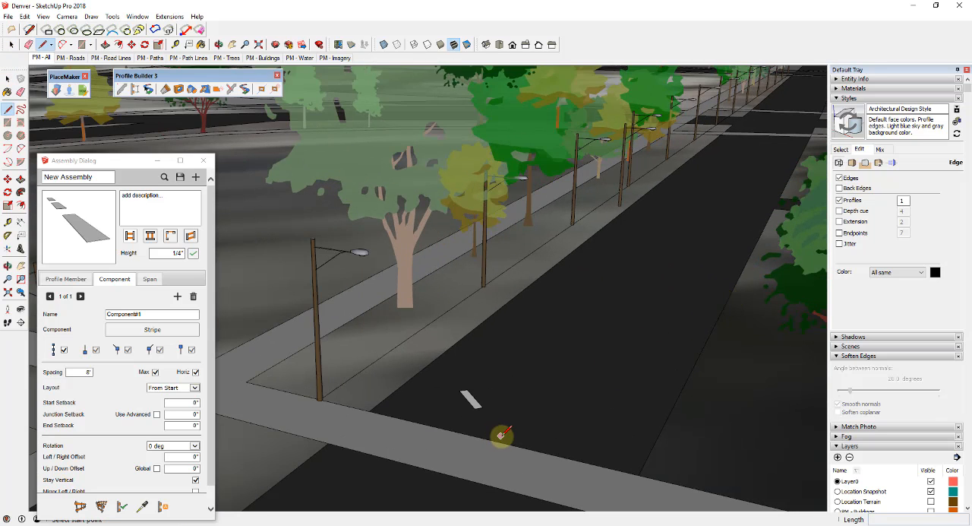
{"action": "mouse_move", "coordinate": [507, 438]}
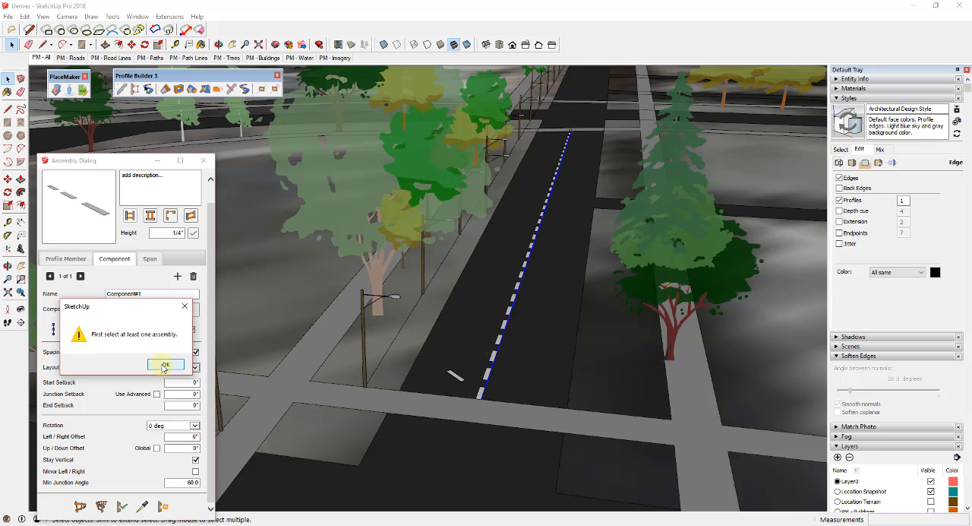
Dismiss the assembly-selection warning so the dashed stripes build down the road centreline
{"action": "left_click", "coordinate": [164, 366]}
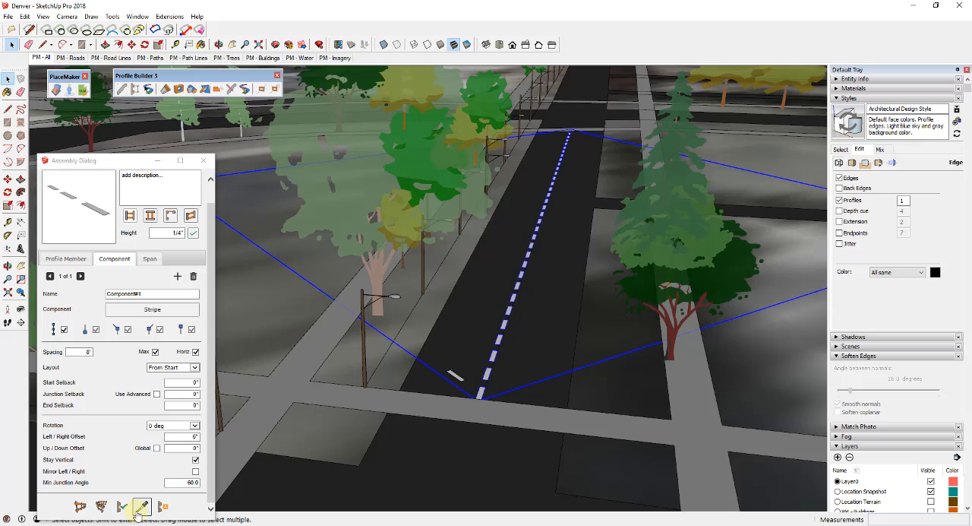